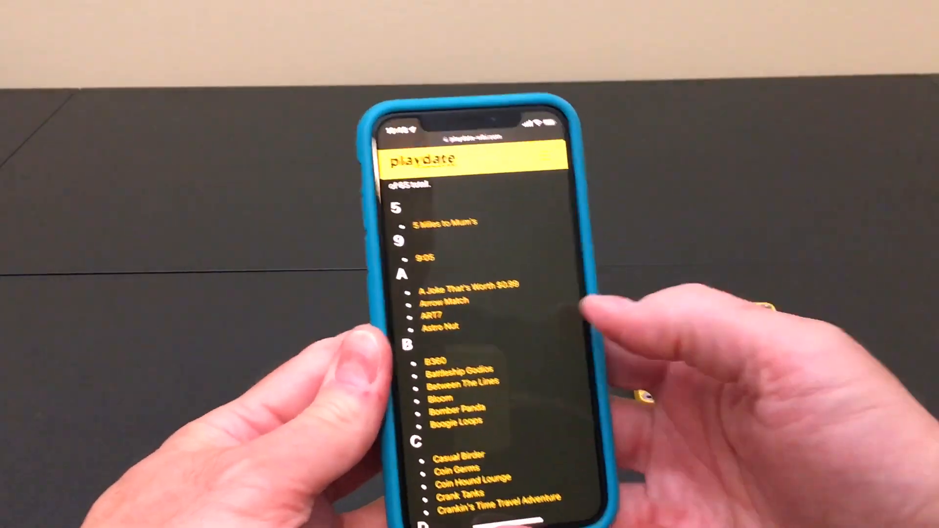
Locate Tetris in the Playdate wiki's game list and go to its itch.io page.
scroll(down, 3)
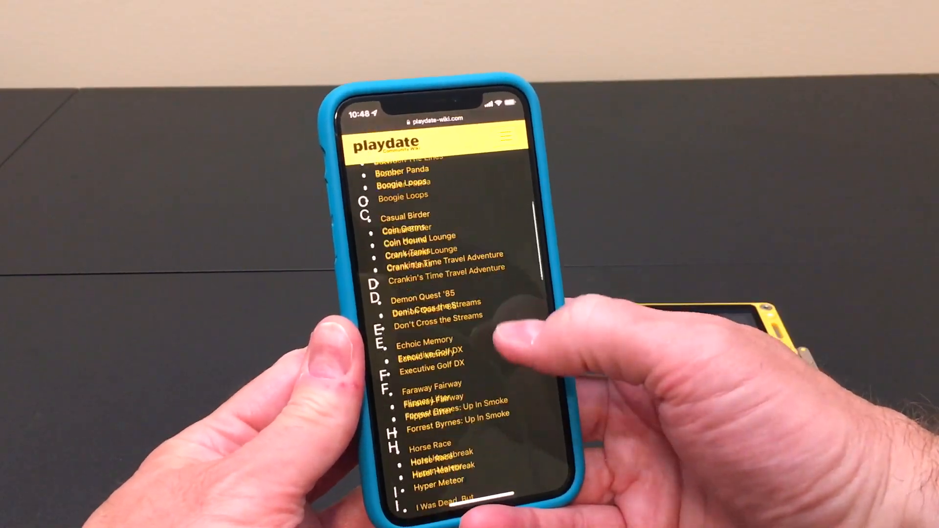
scroll(down, 3)
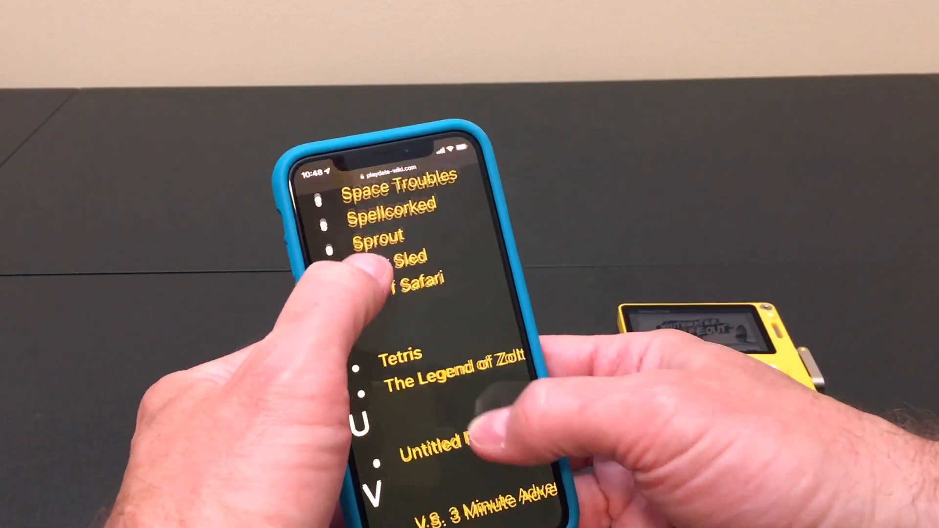
scroll(down, 3)
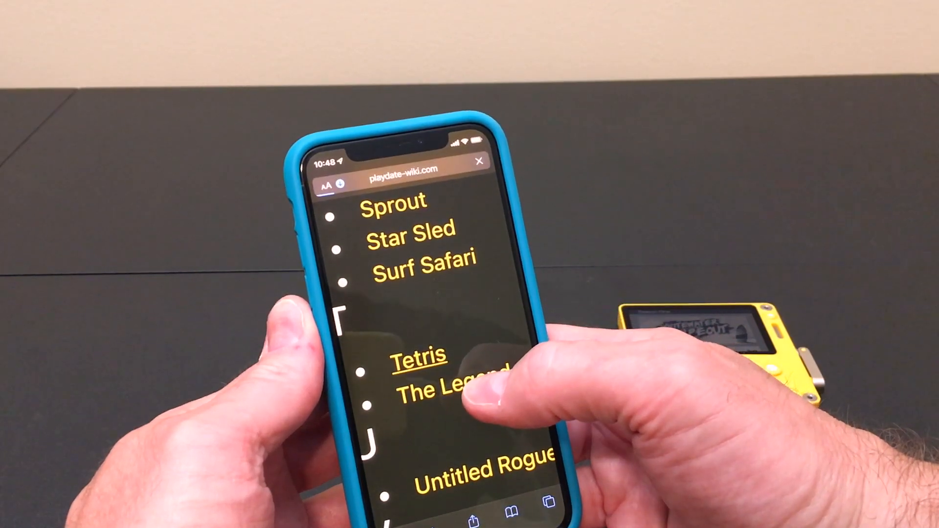
click(417, 354)
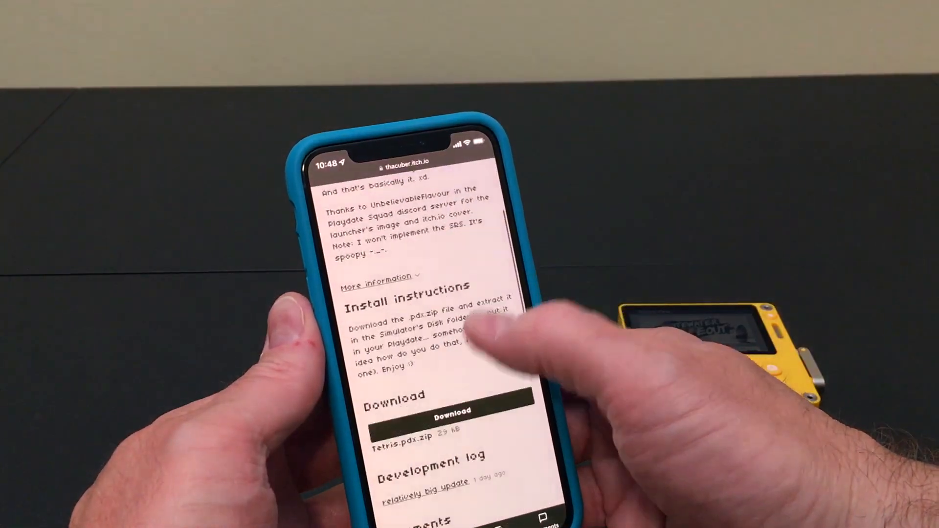
Download Tetris.pdx.zip from the itch.io page, confirming the download prompt.
click(452, 414)
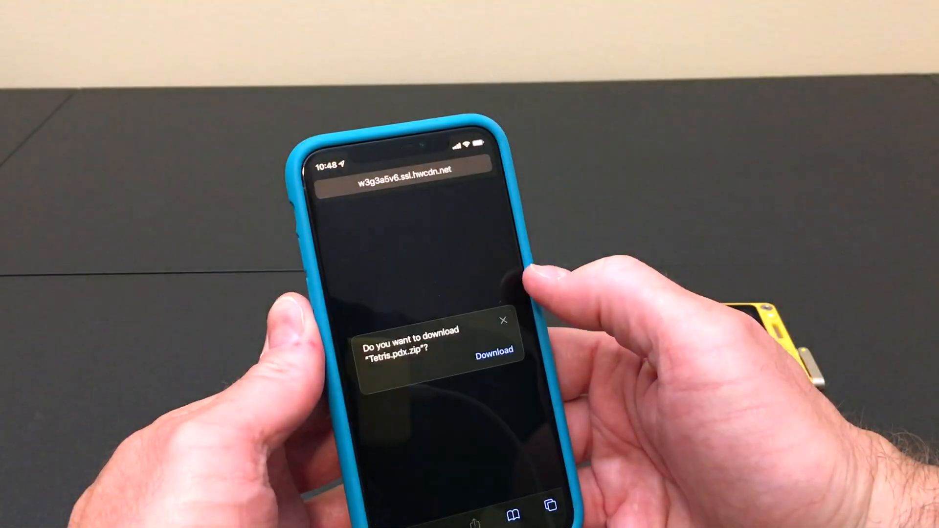
click(493, 349)
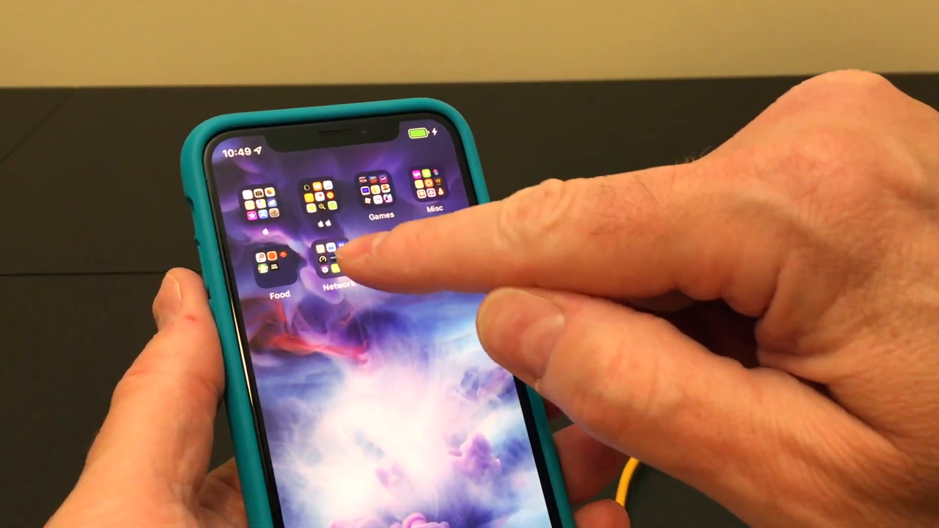
Launch the Files app to its Browse screen listing the PLAYDATE drive.
click(329, 257)
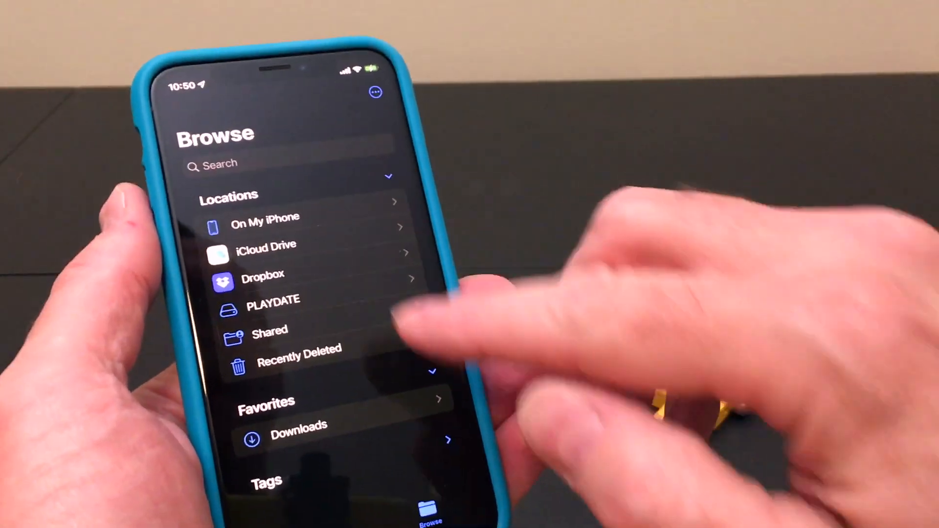
In Downloads, enter selection mode and select the Tetris.pdx folder for moving.
click(298, 425)
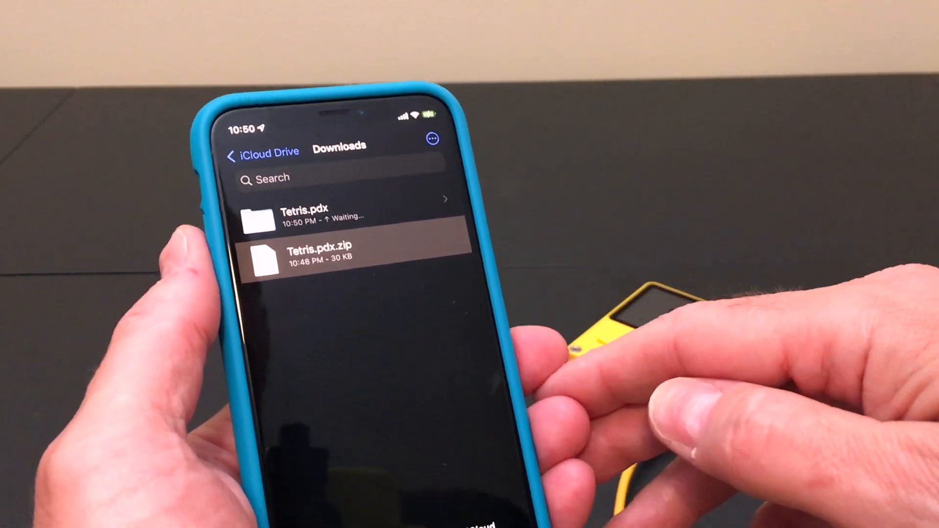
click(433, 138)
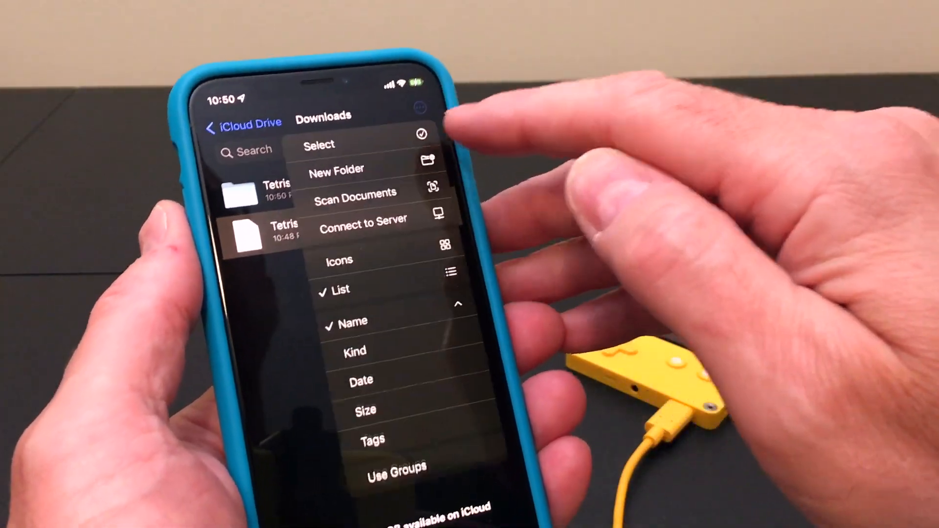
click(319, 145)
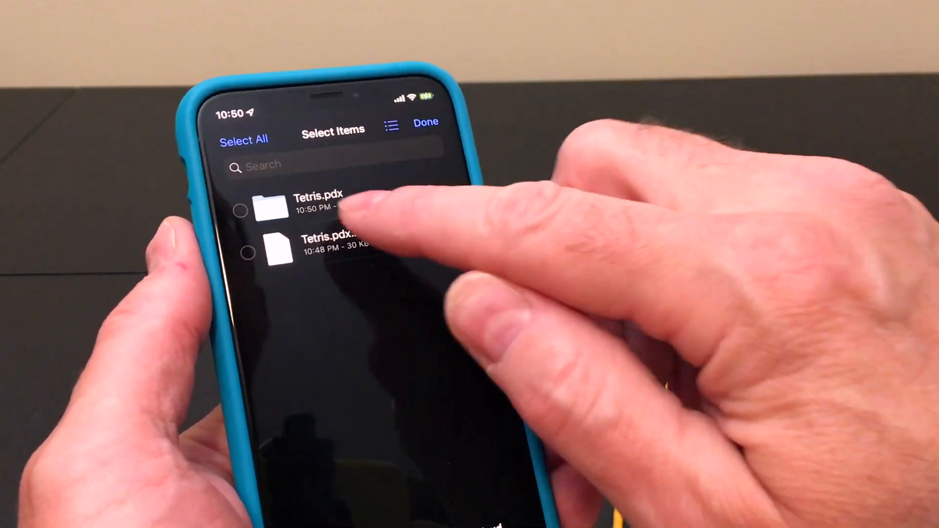
click(281, 211)
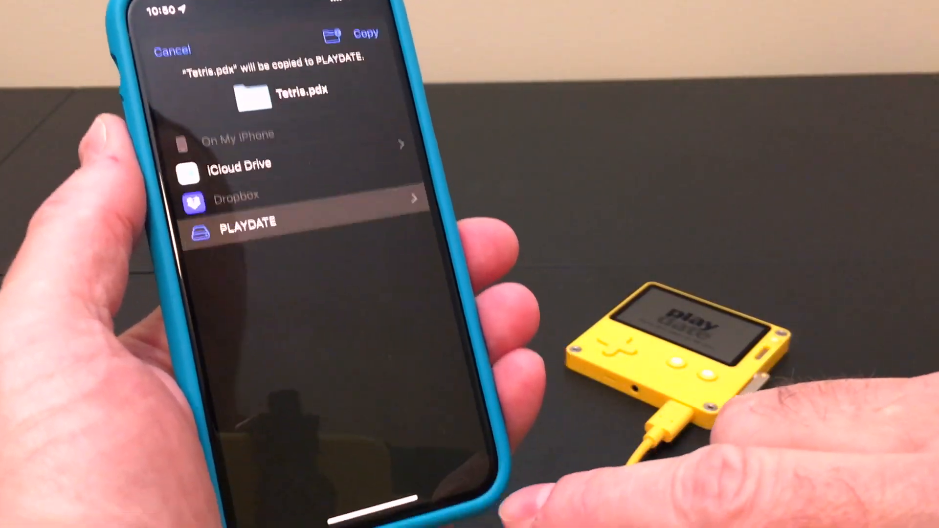
Choose the Games folder inside the PLAYDATE drive as the copy destination.
click(246, 223)
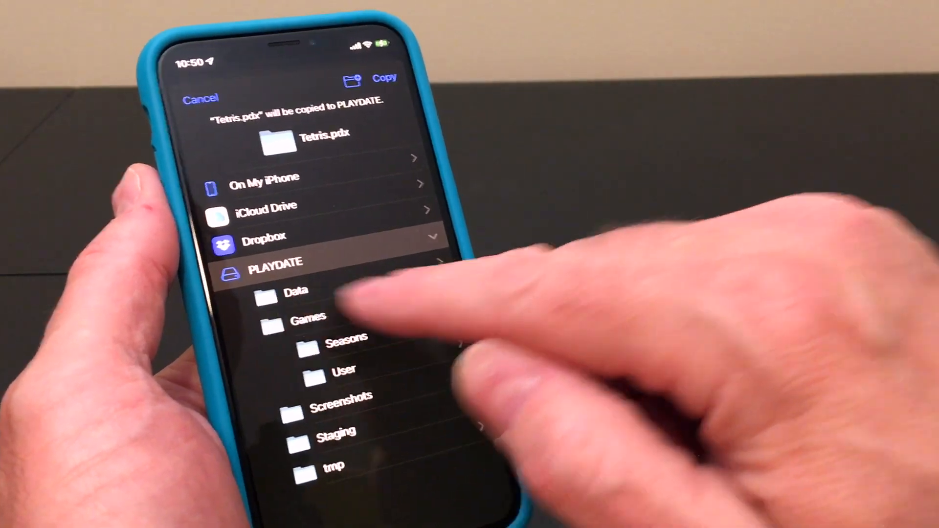
click(308, 316)
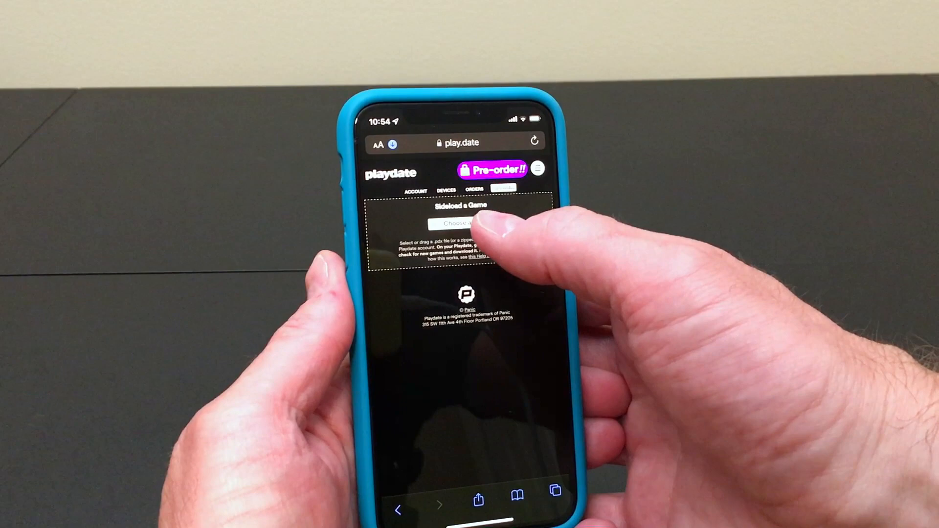
Choose the Tetris file from Downloads as the game to sideload and start its upload.
click(455, 225)
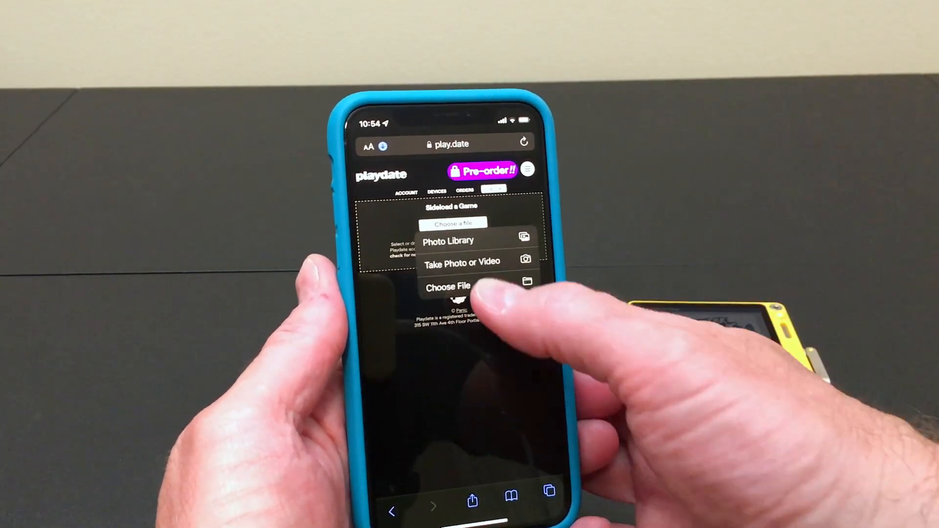
click(448, 287)
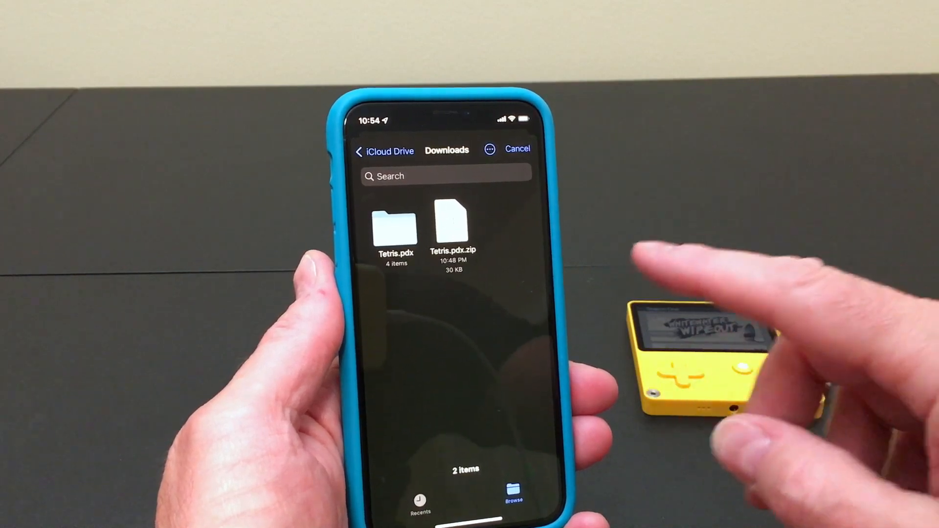
click(450, 228)
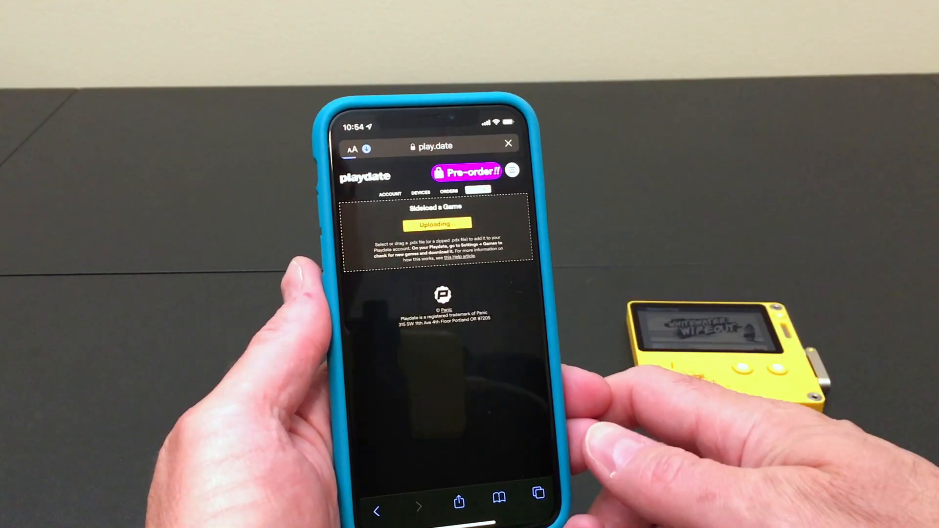